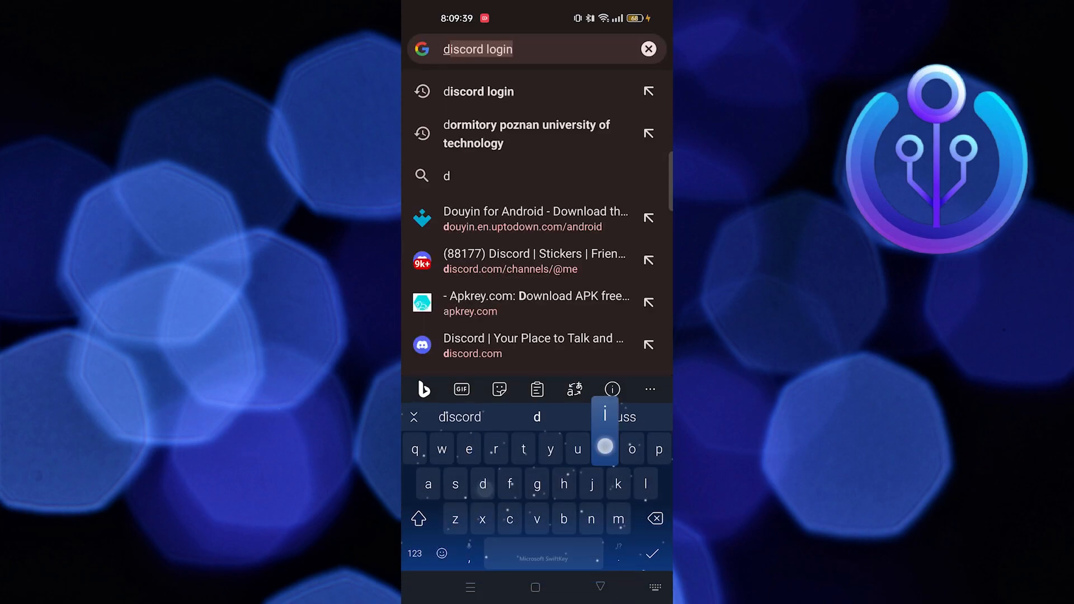
Search 'discord login' in Chrome and load the signed-in Discord web app from discord.com
{"action": "type", "text": "login"}
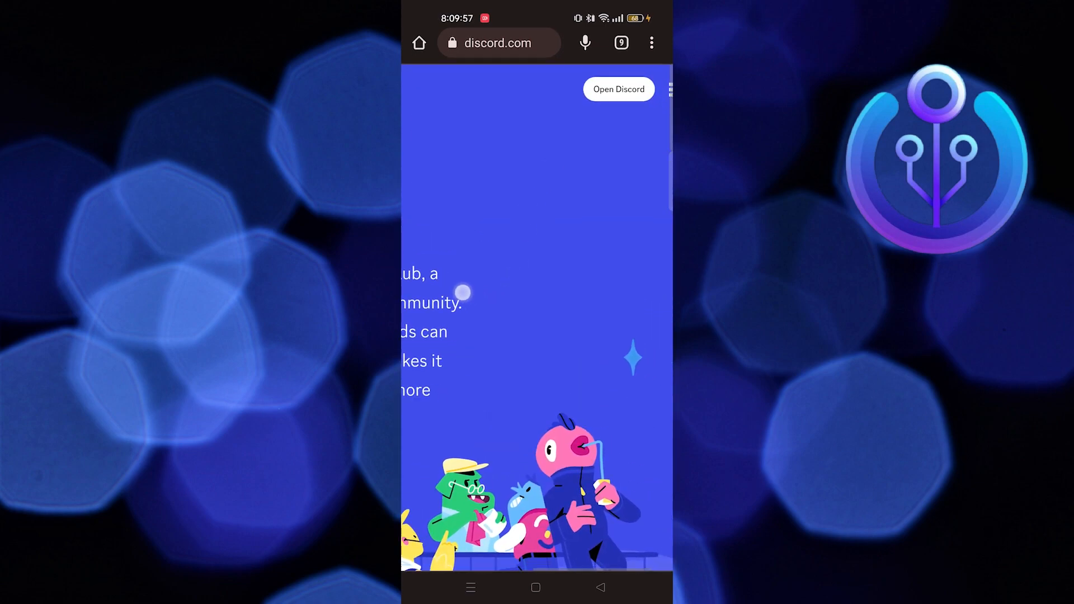
{"action": "left_click", "coordinate": [617, 89]}
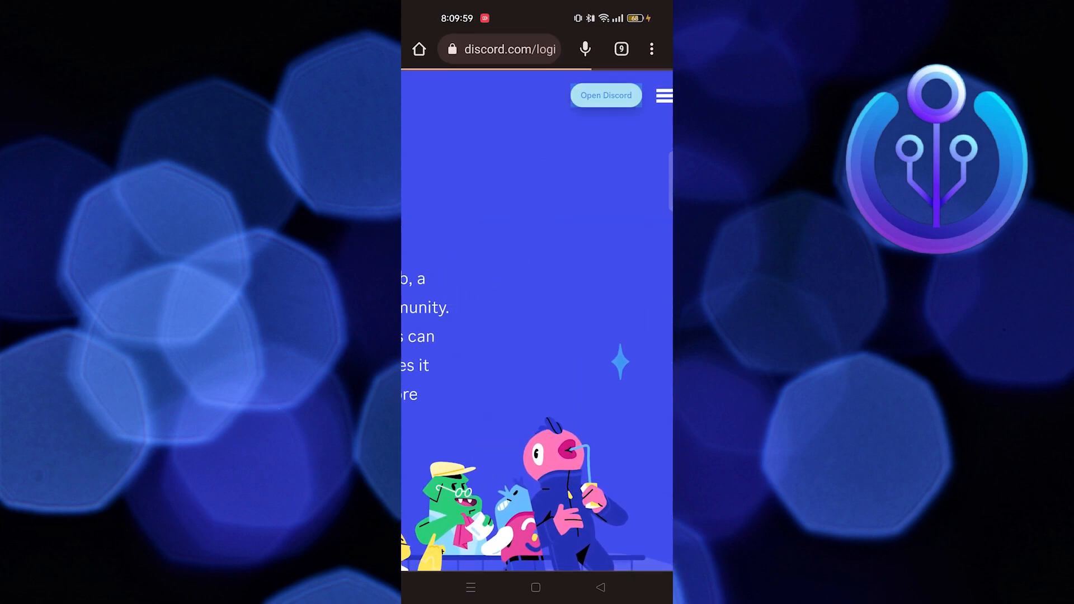
{"action": "left_click", "coordinate": [605, 96]}
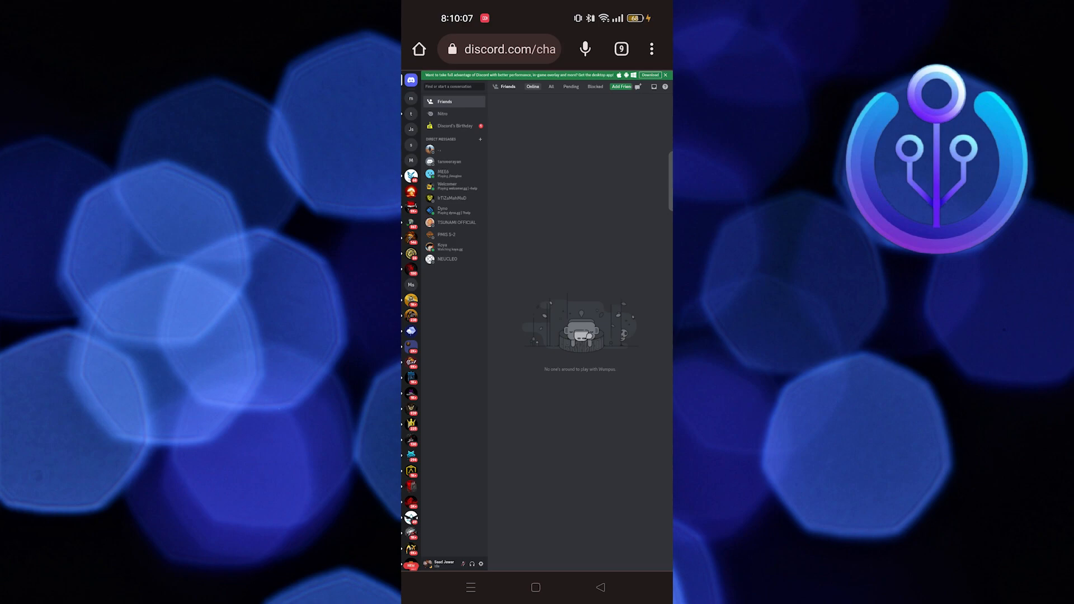
From Server Settings > Stickers, start Upload Sticker and browse the phone's recent files for an image
{"action": "scroll", "scroll_direction": "down", "scroll_amount": 3}
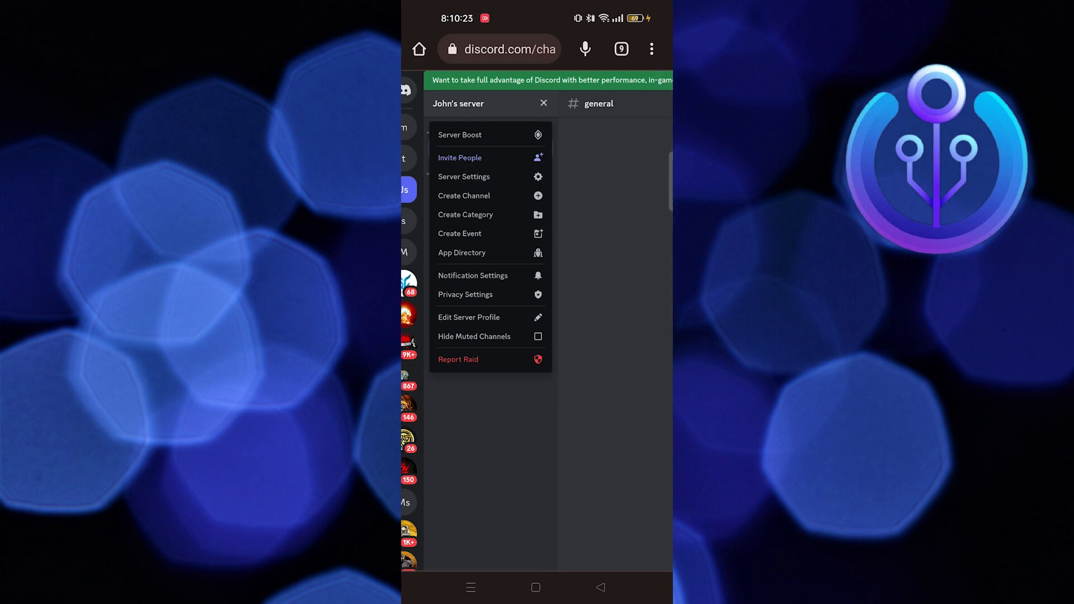
{"action": "left_click", "coordinate": [463, 177]}
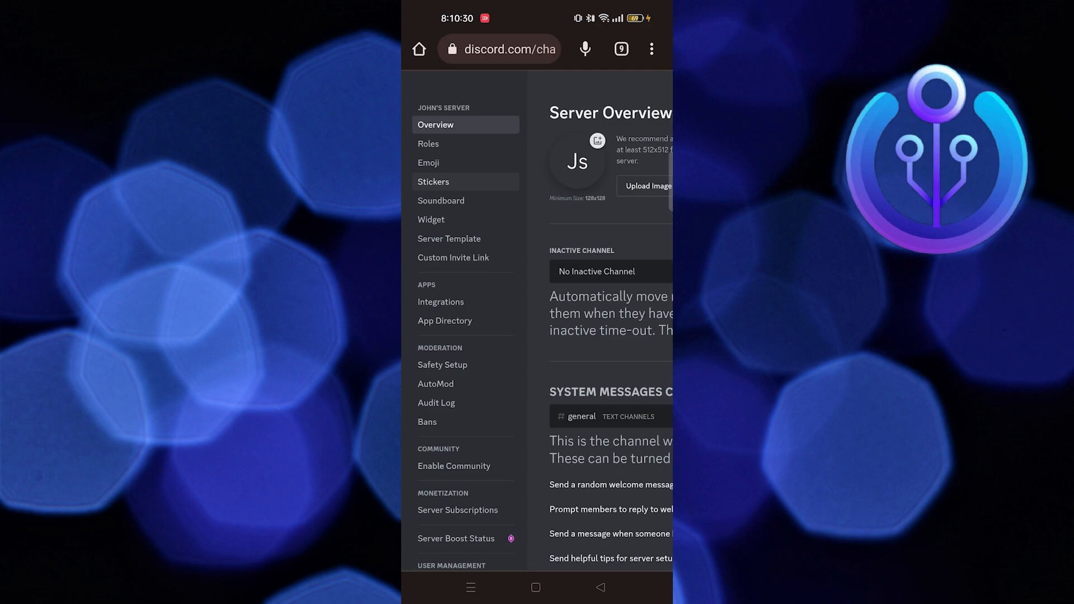
{"action": "left_click", "coordinate": [433, 181]}
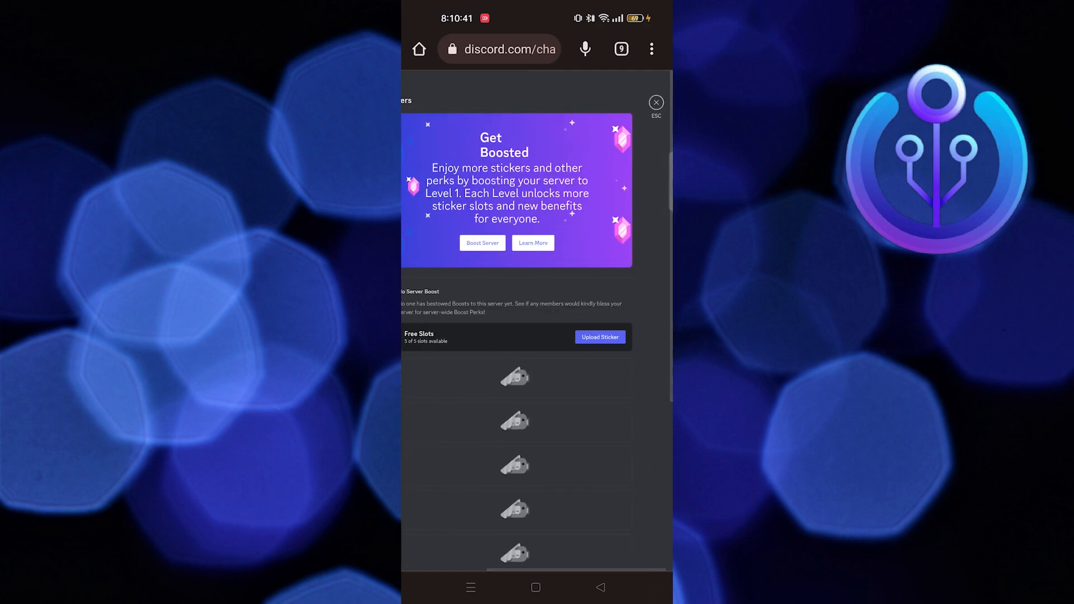
{"action": "left_click", "coordinate": [598, 337]}
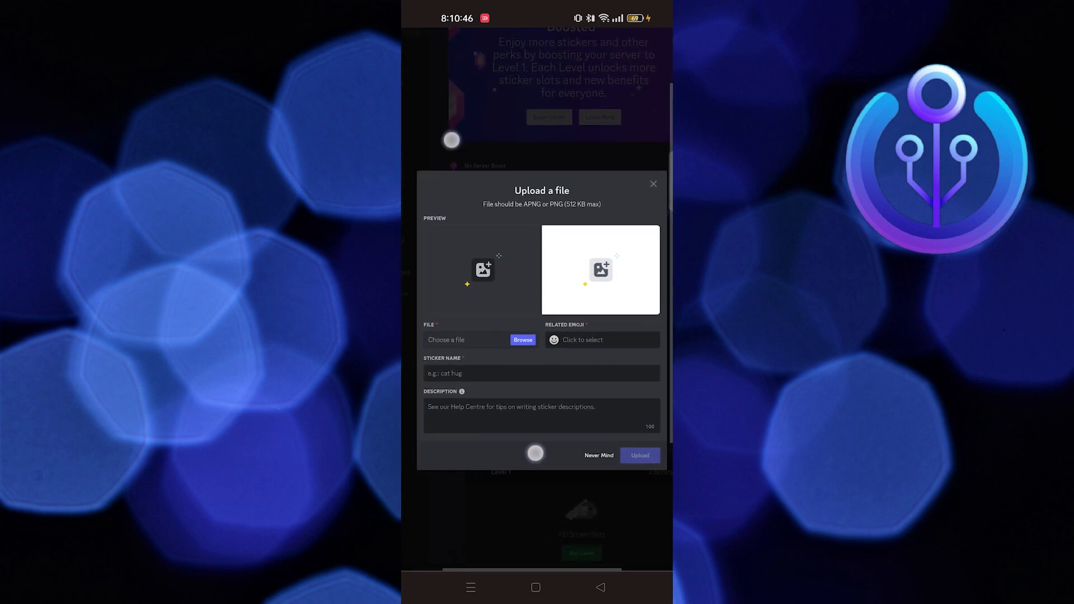
{"action": "left_click", "coordinate": [522, 340]}
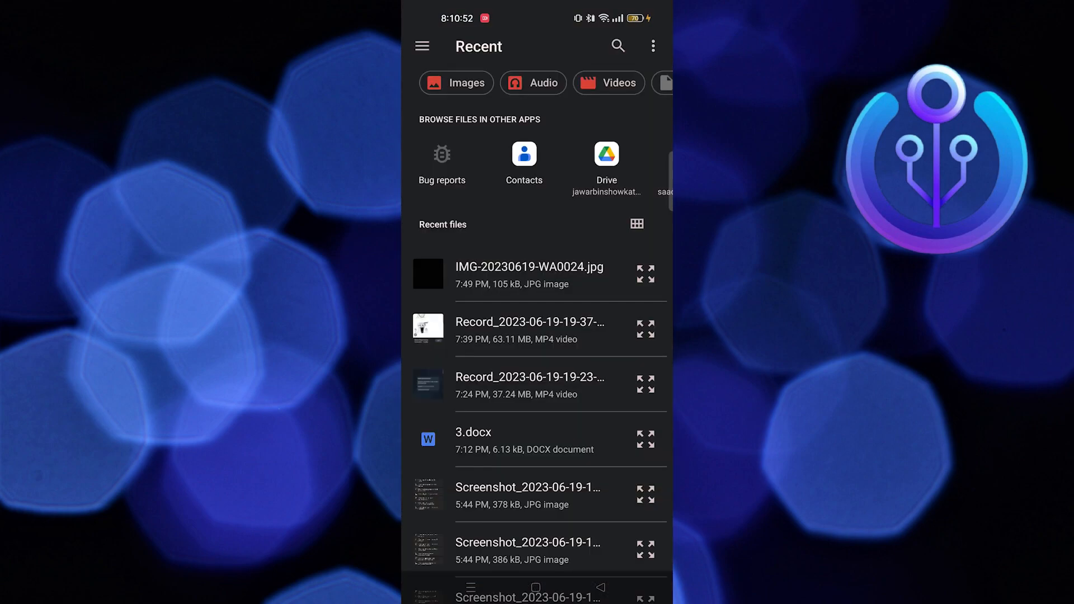